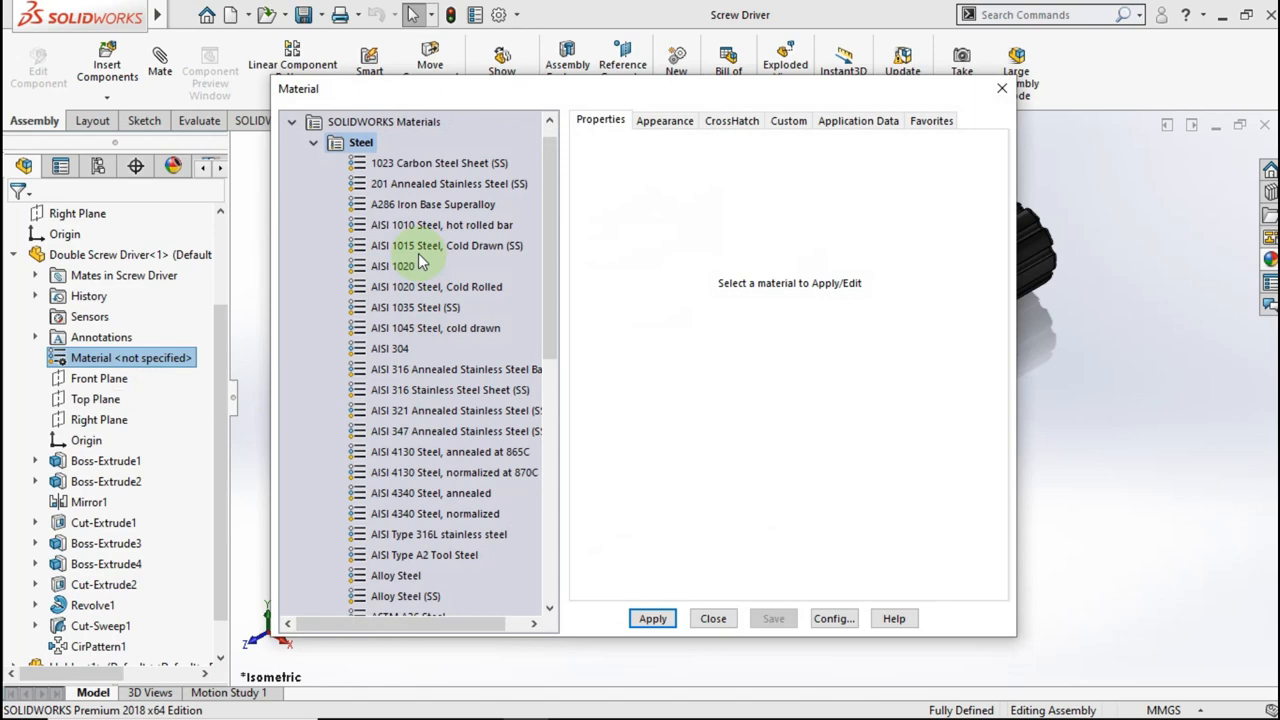
# Apply AISI 1020 steel to the Double Screw Driver, then PE High Density plastic to the Holder
pyautogui.click(652, 618)
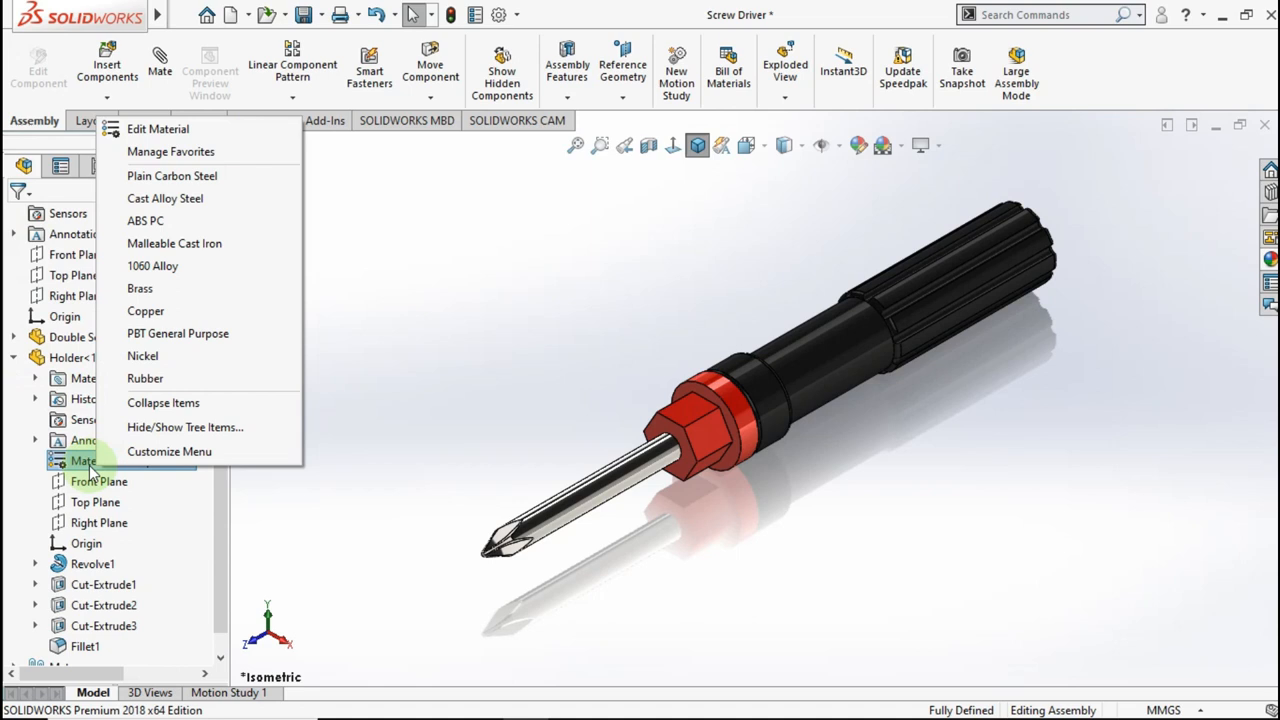
pyautogui.moveTo(158, 128)
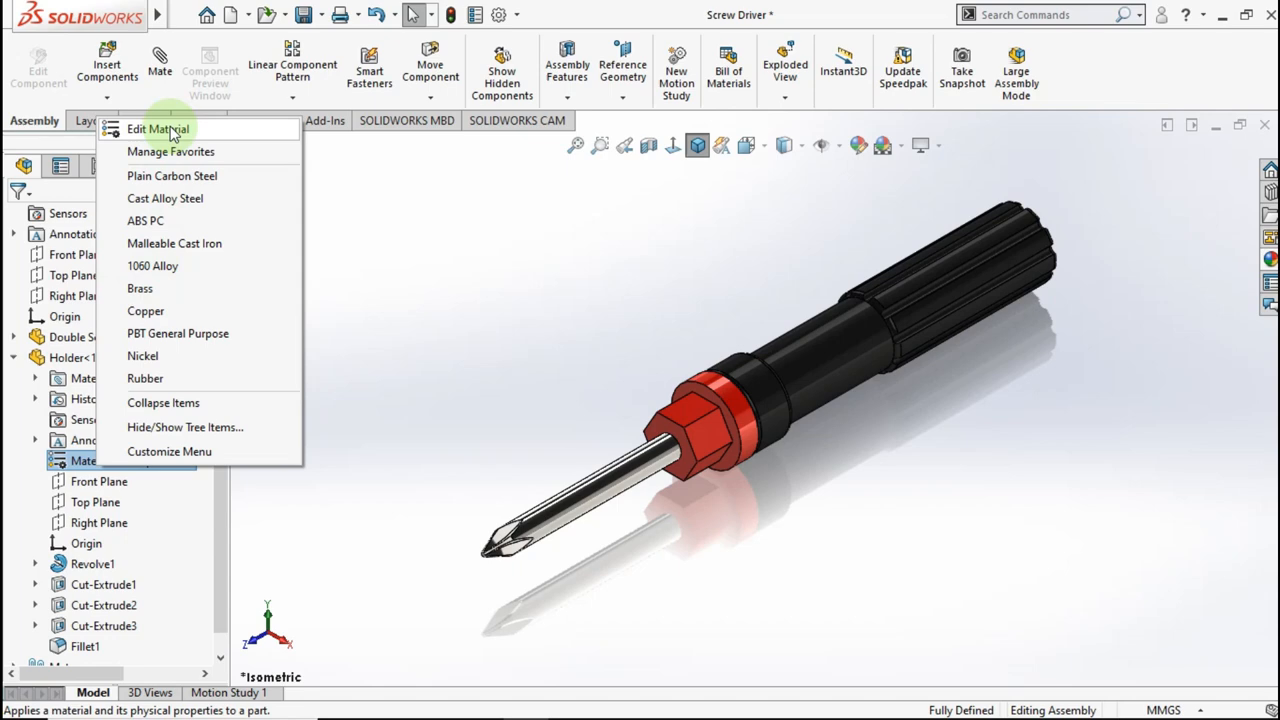
pyautogui.click(158, 128)
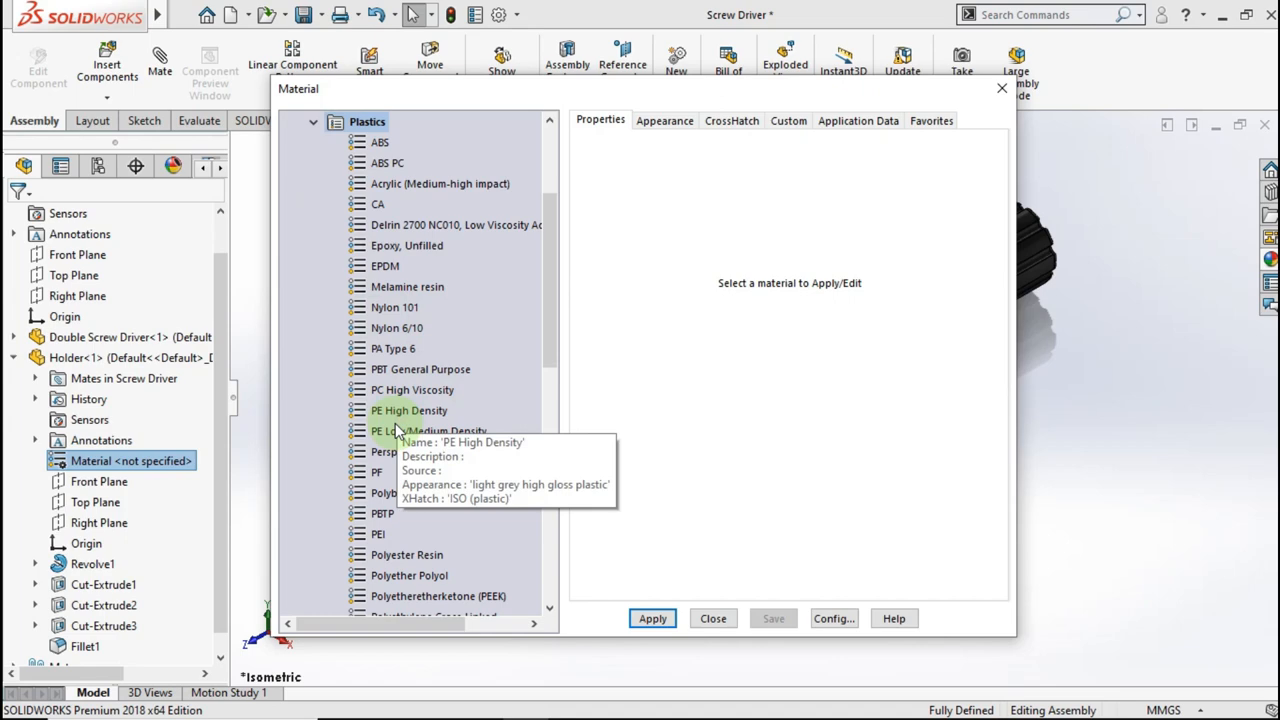
pyautogui.click(713, 618)
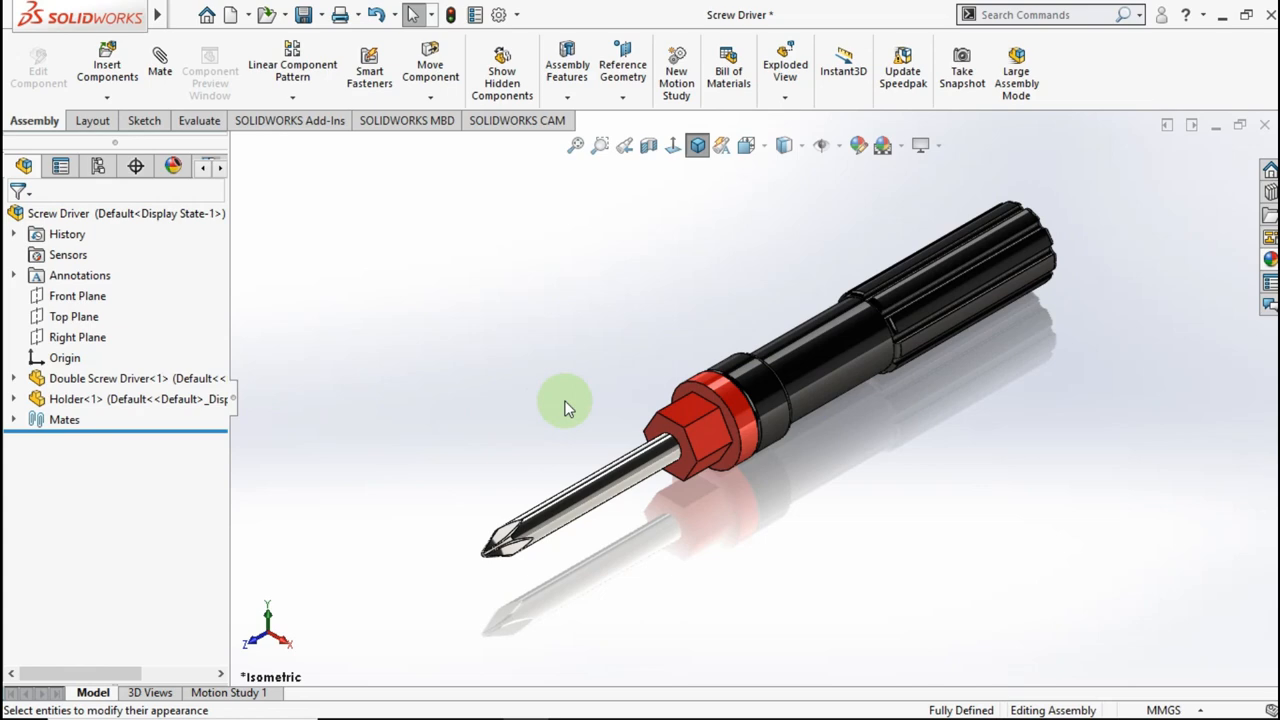
pyautogui.moveTo(305, 243)
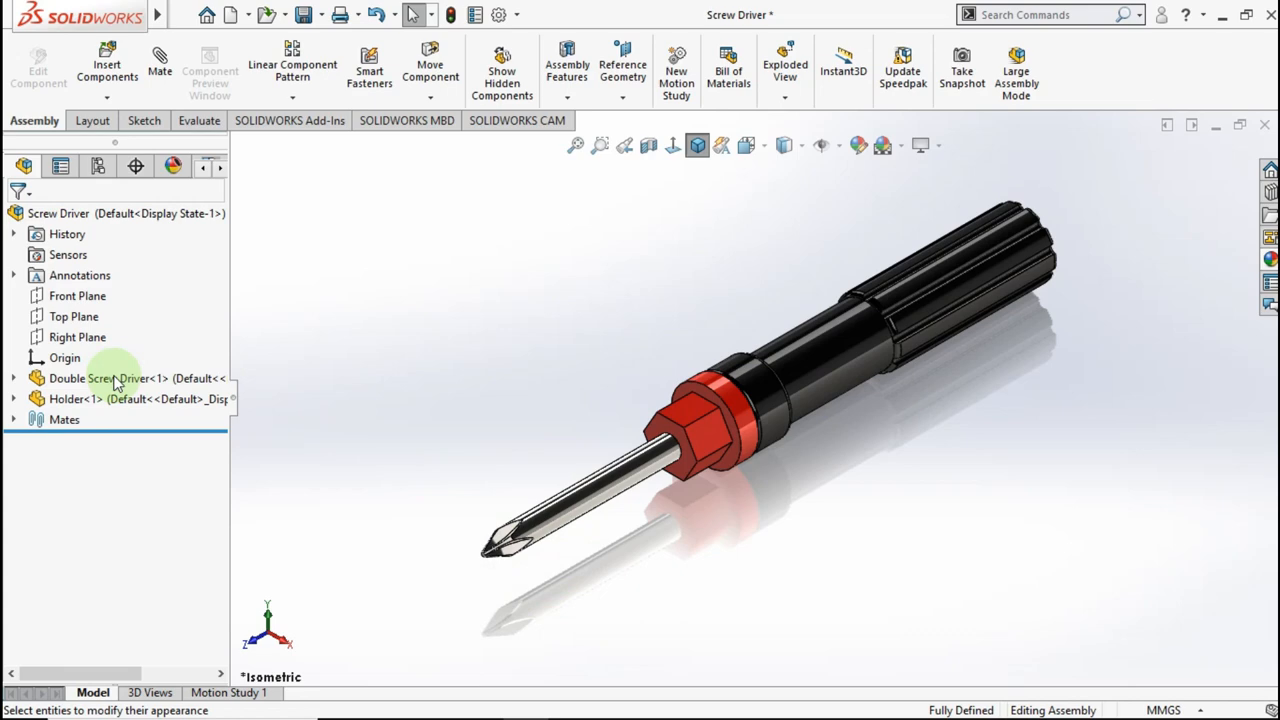
# Edit the Double Screw Driver component in context and bring up its feature commands
pyautogui.doubleClick(110, 378)
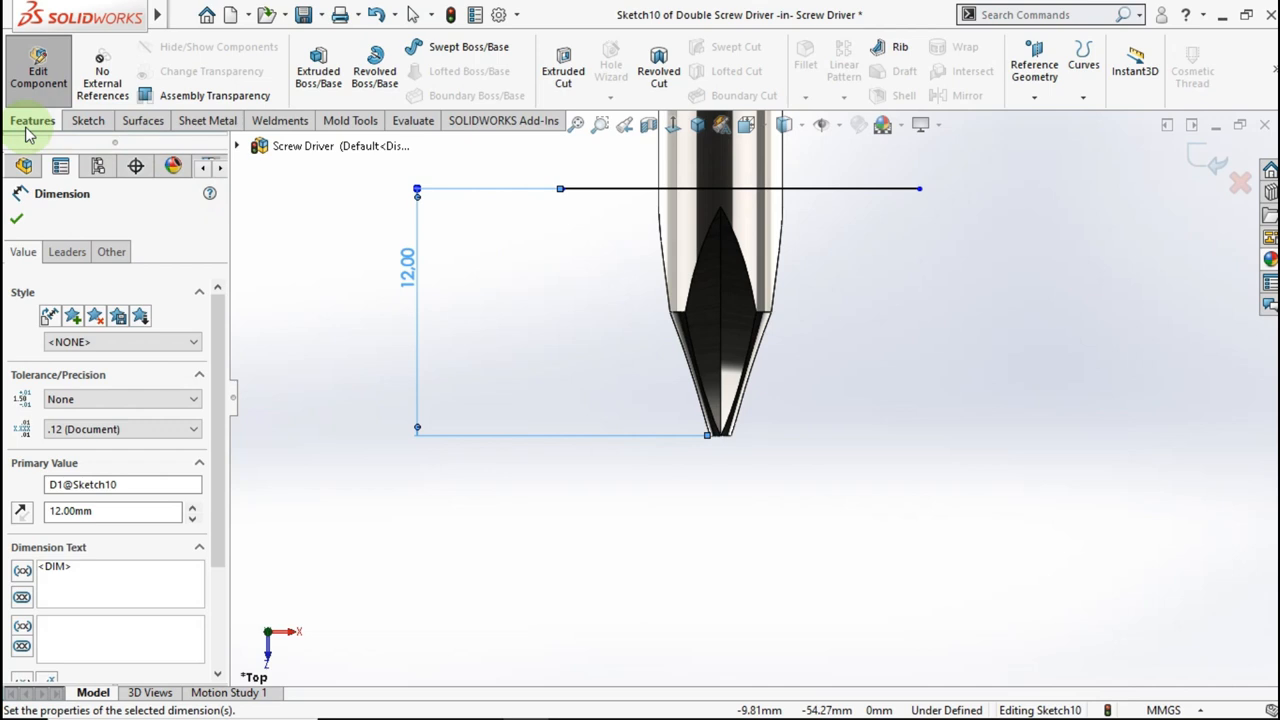
pyautogui.click(92, 515)
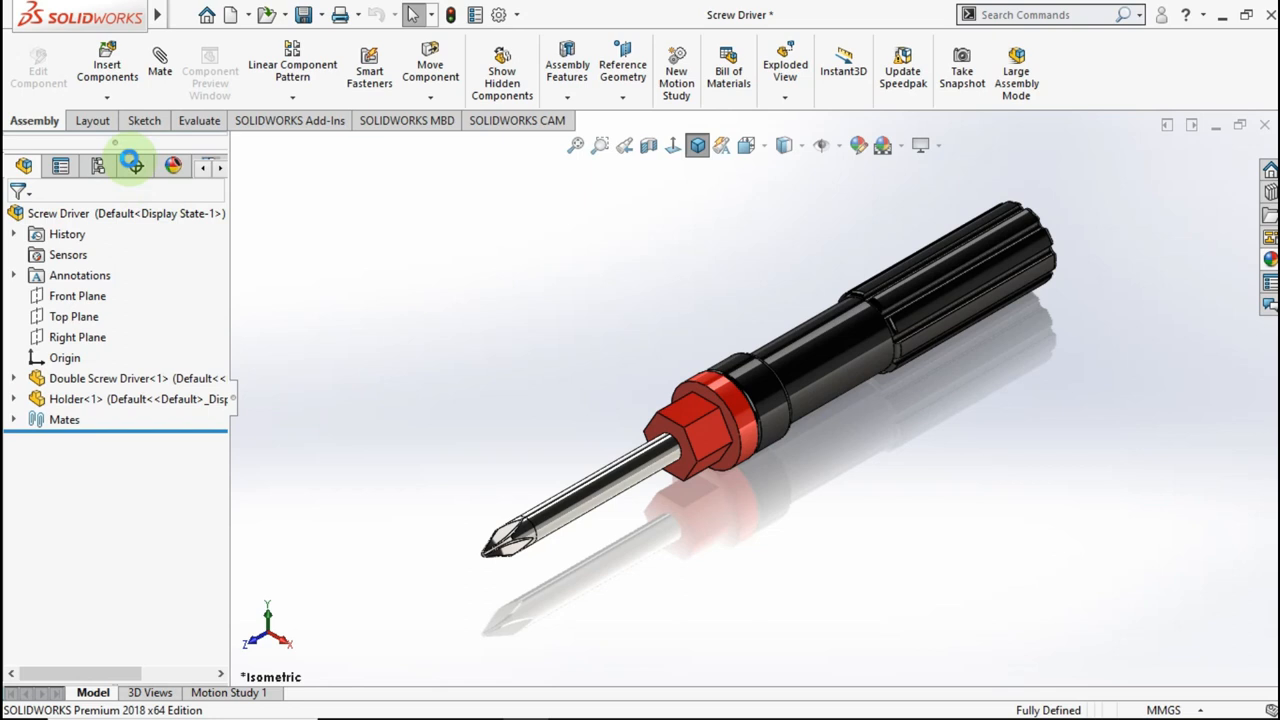
# Enable the SOLIDWORKS Simulation add-in and create a static study named 'Torque Analysis'
pyautogui.click(291, 120)
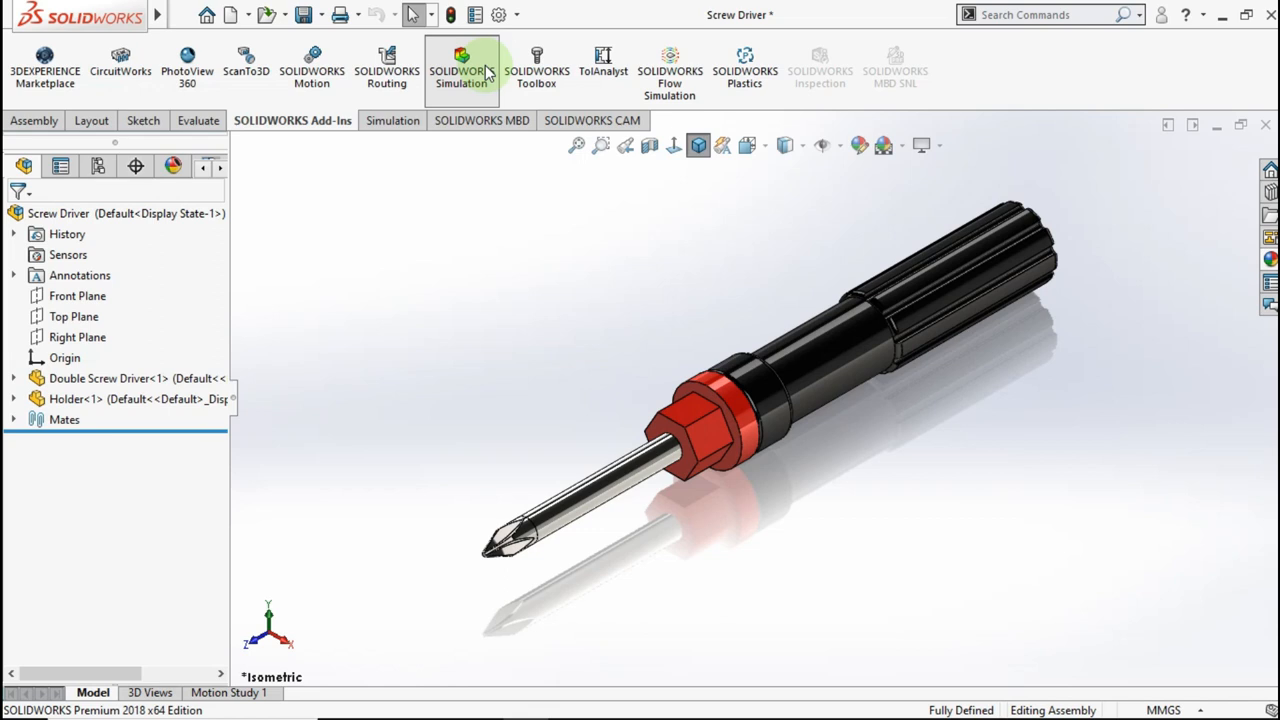
pyautogui.click(385, 120)
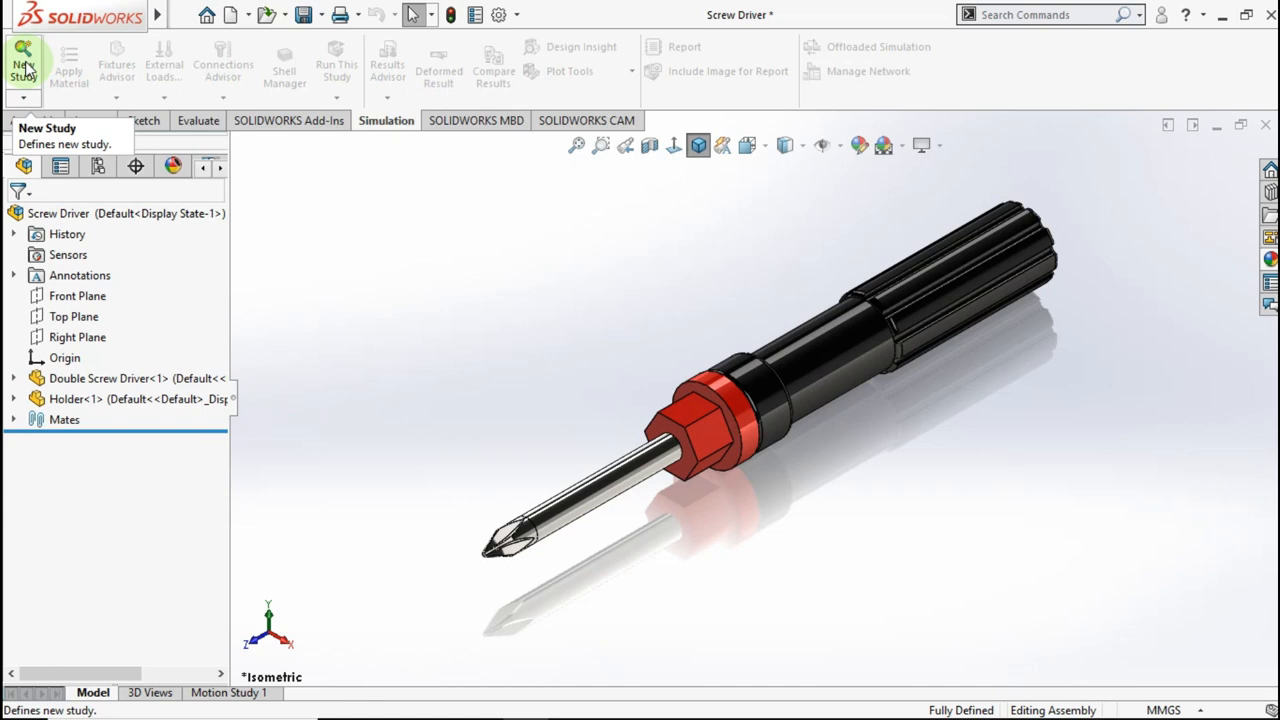
pyautogui.click(23, 62)
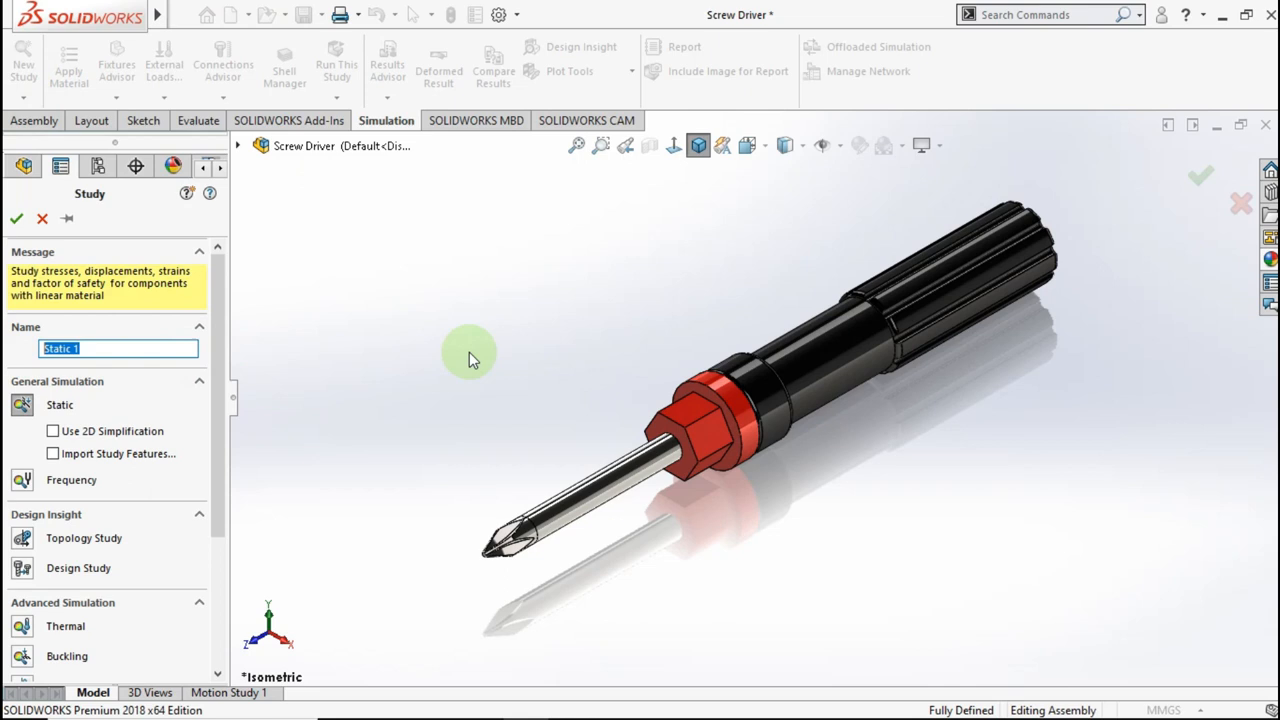
pyautogui.write('Torque')
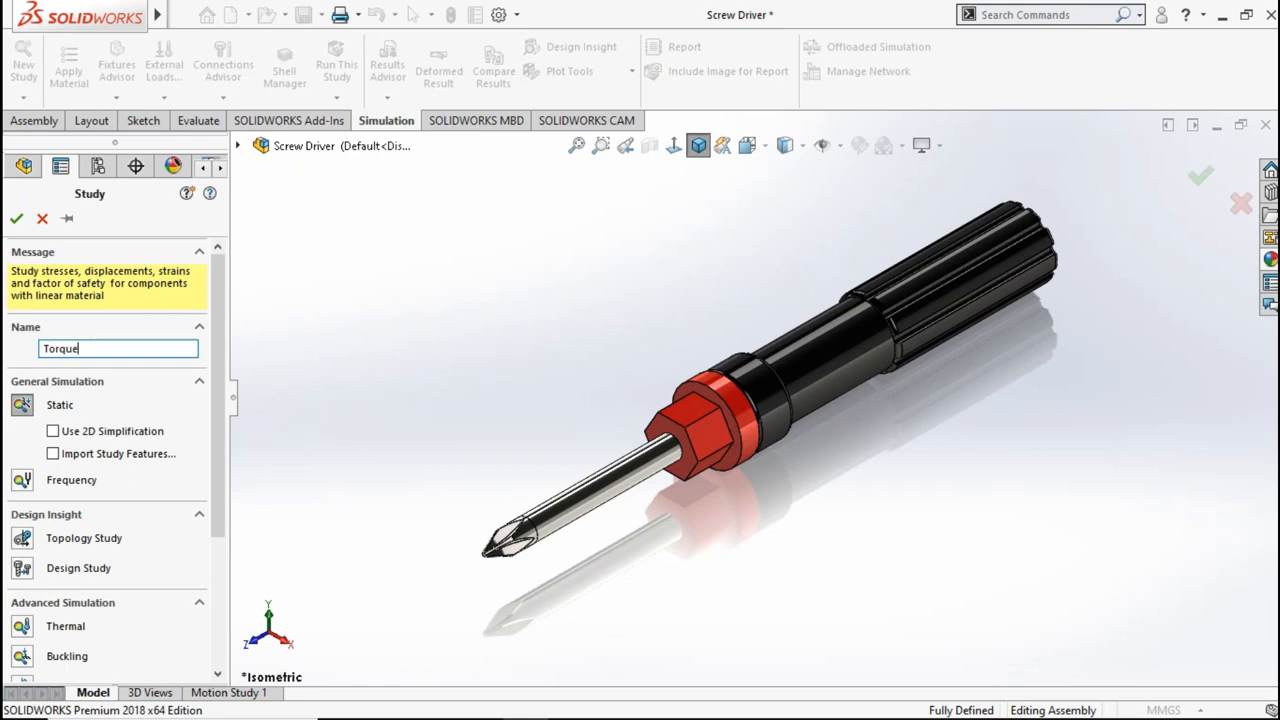
pyautogui.write('Analysis')
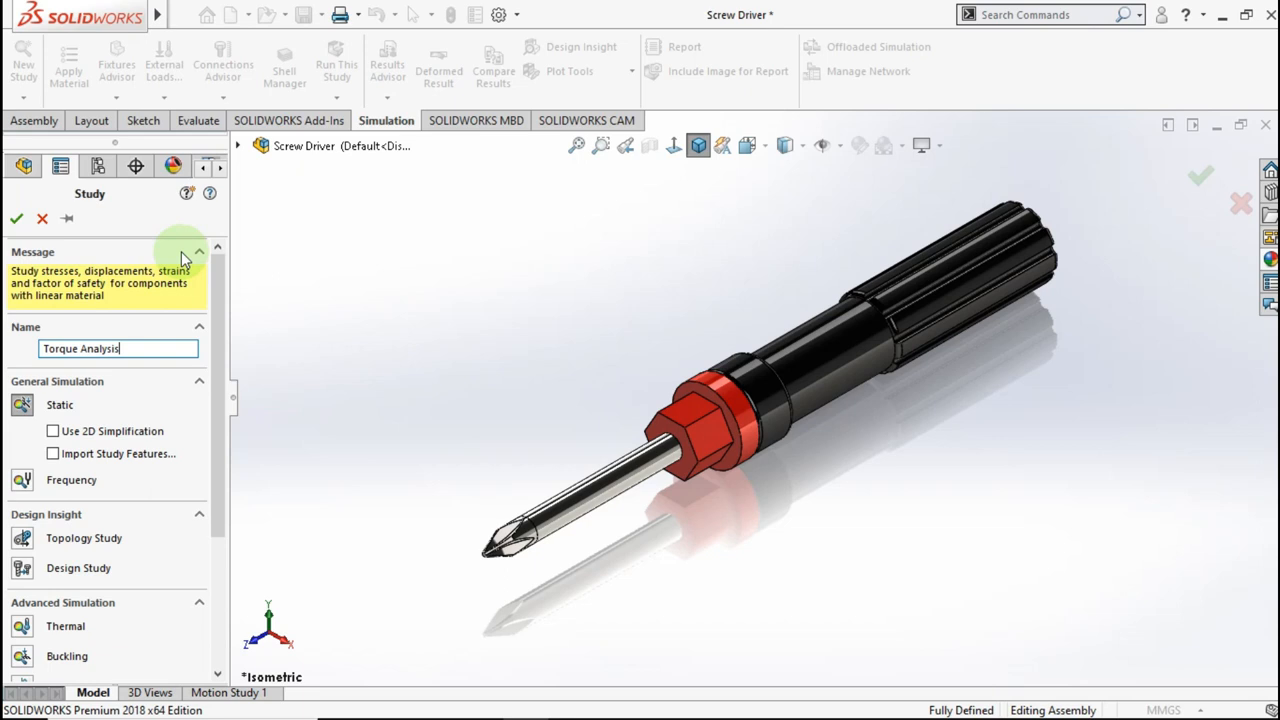
pyautogui.click(16, 218)
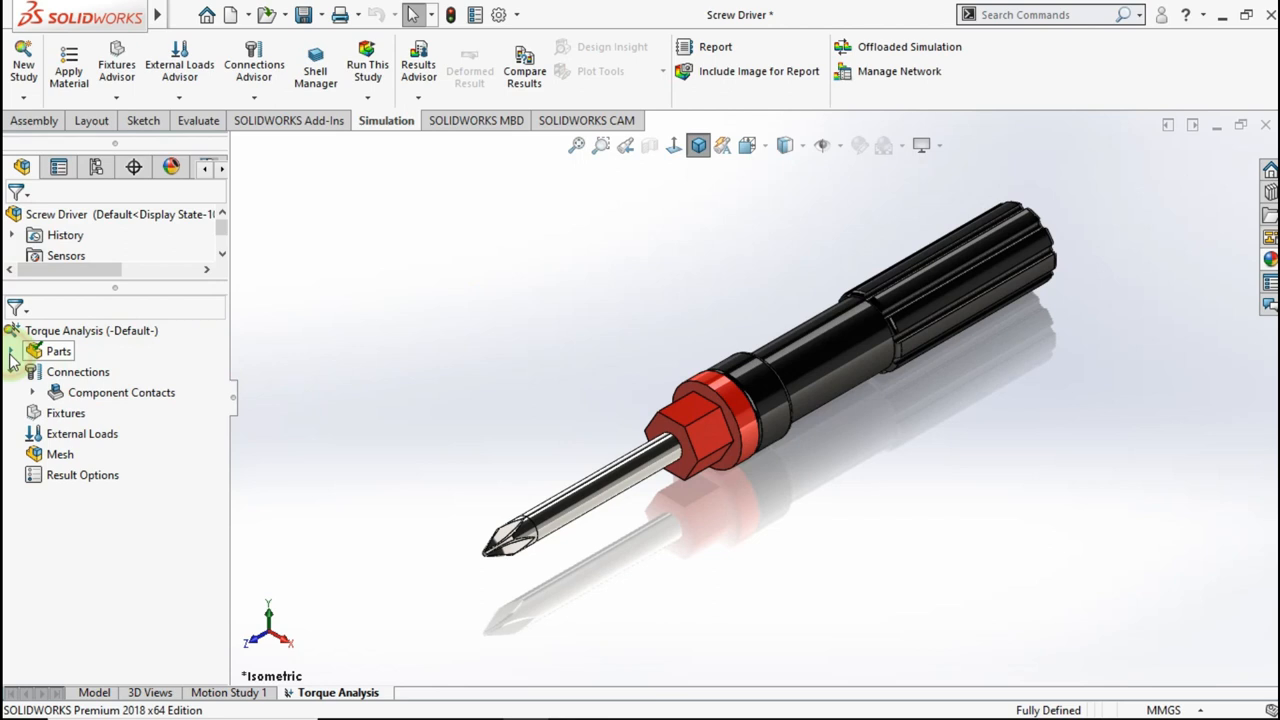
# Expand the Parts and Connections folders in the Torque Analysis study tree
pyautogui.click(33, 351)
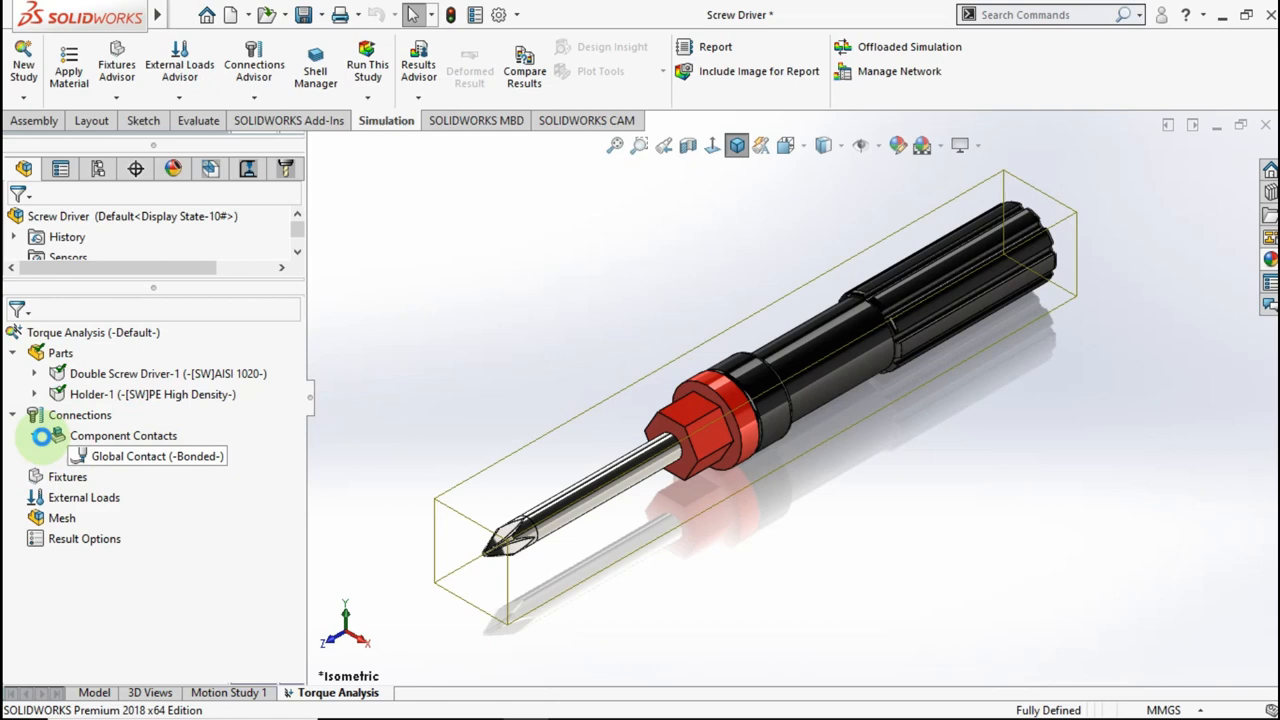
pyautogui.click(67, 455)
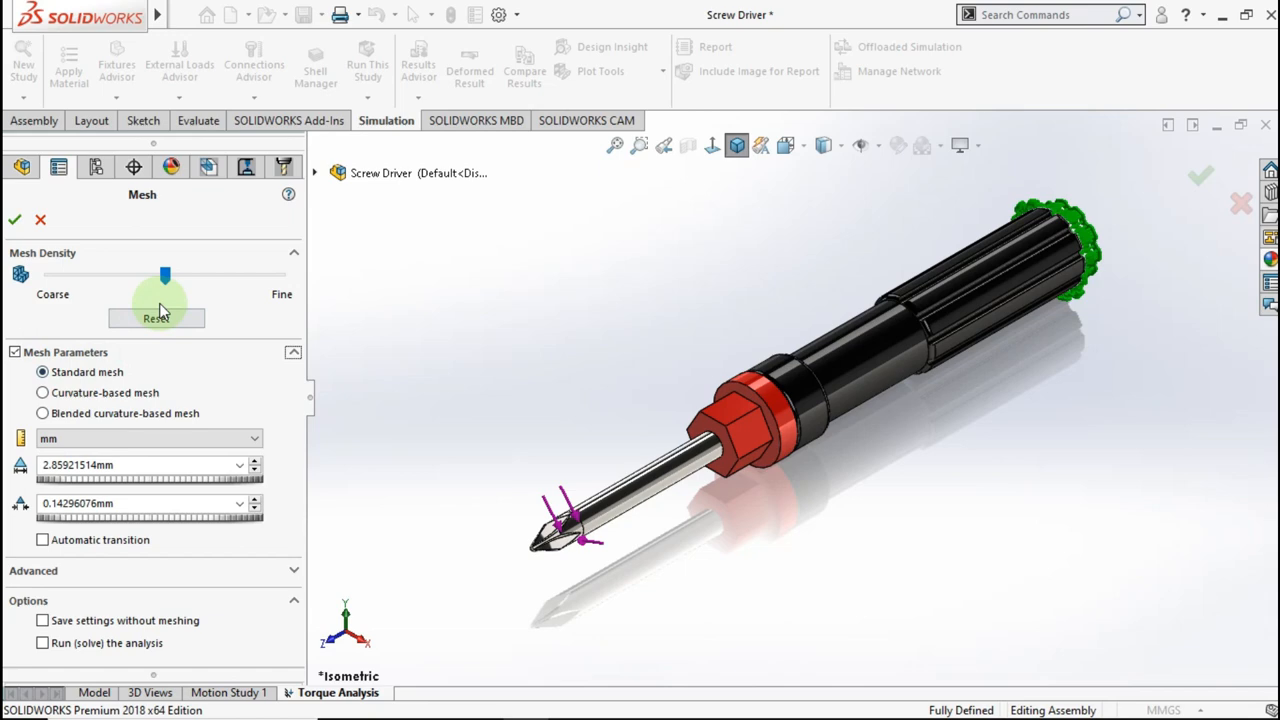
# Mesh the screwdriver assembly and run the Torque Analysis study
pyautogui.click(14, 219)
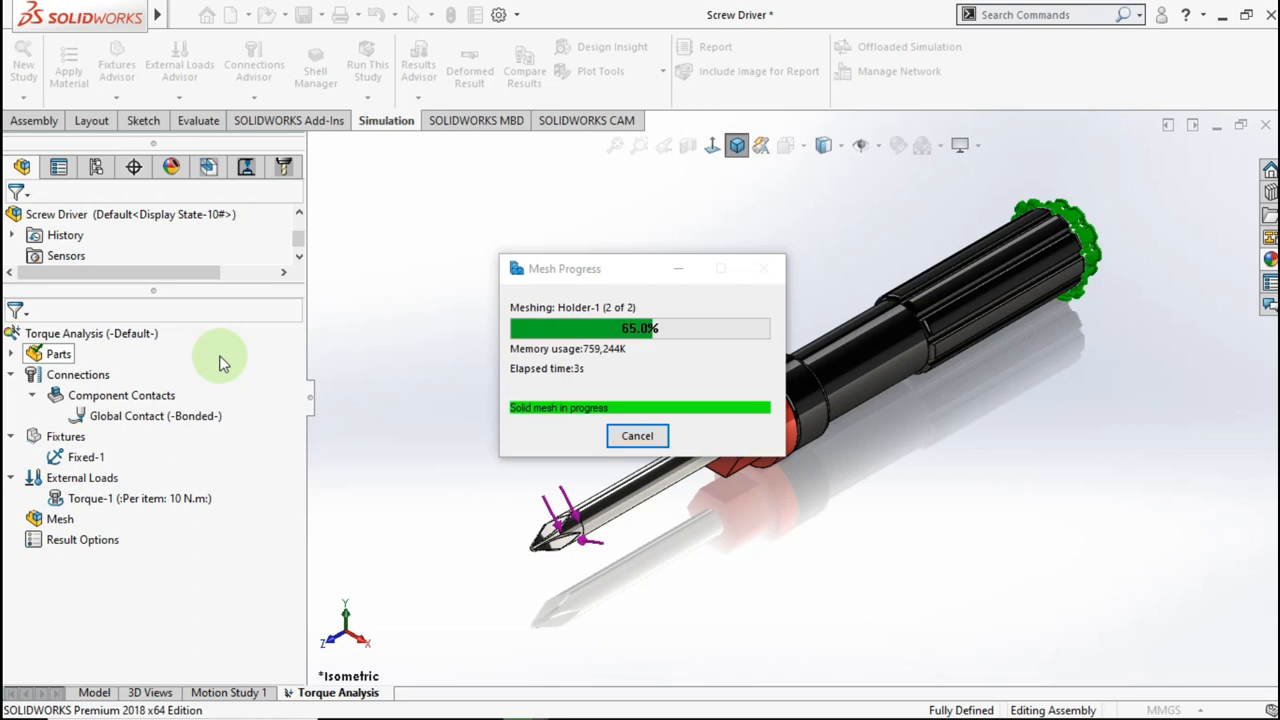
pyautogui.click(367, 65)
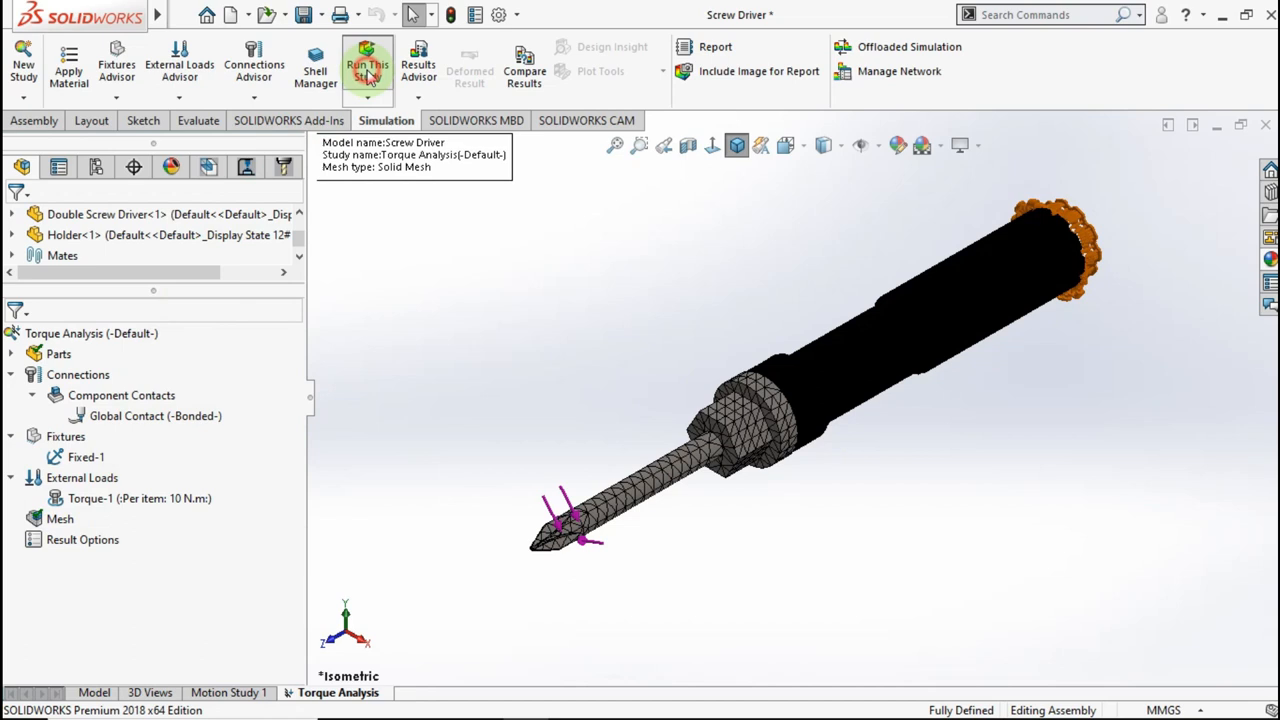
pyautogui.click(367, 64)
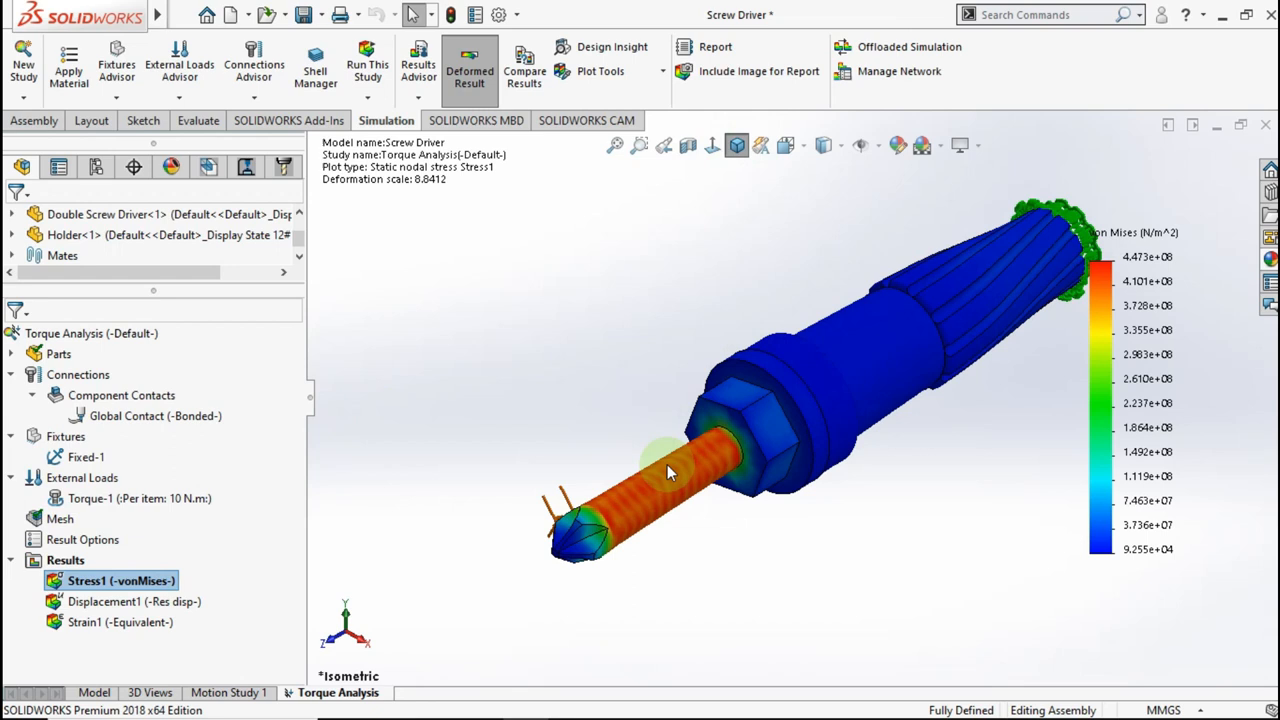
# Edit Stress1 to N/mm^2 (MPa) at true deformation scale, labelling the 447.35 MPa maximum
pyautogui.click(105, 622)
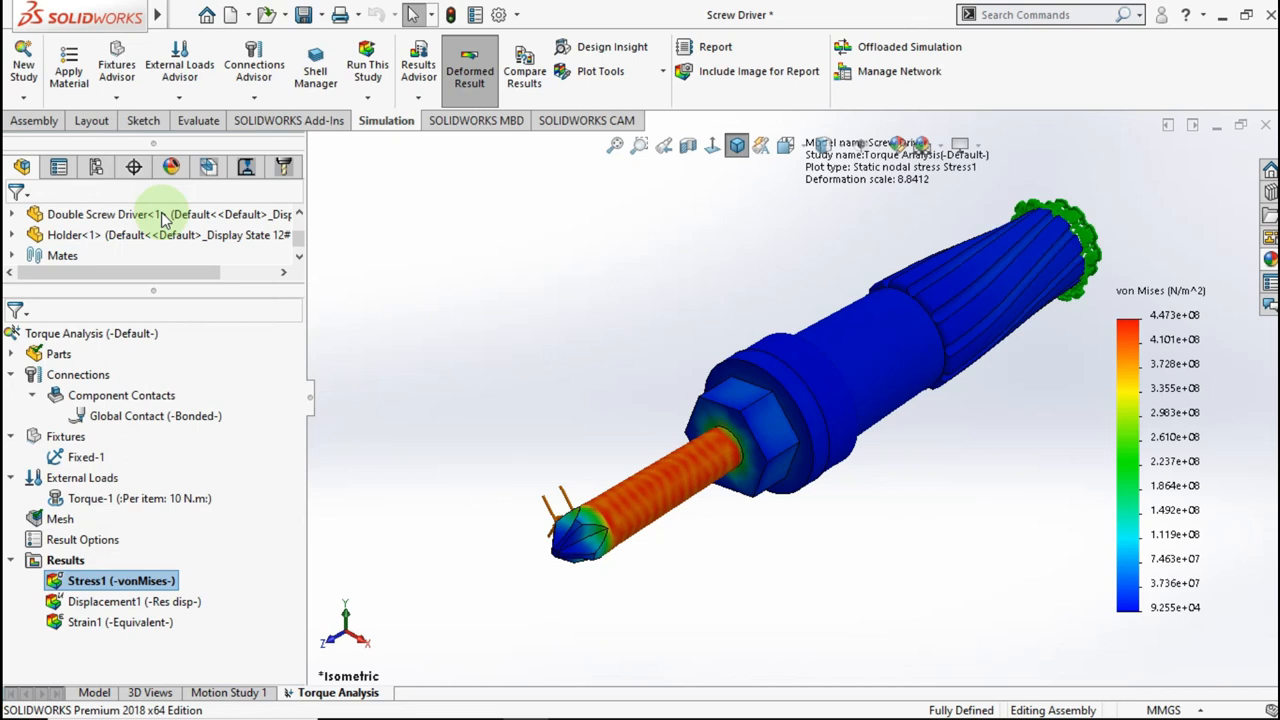
pyautogui.doubleClick(113, 580)
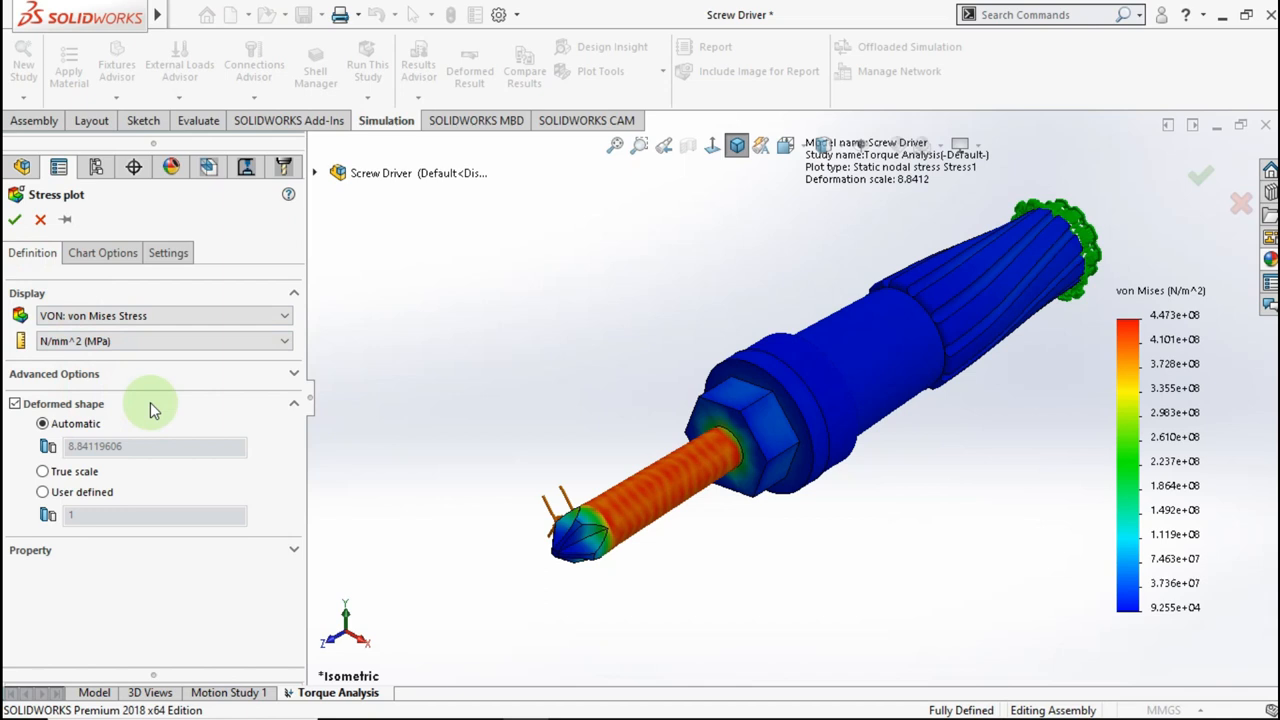
pyautogui.click(102, 252)
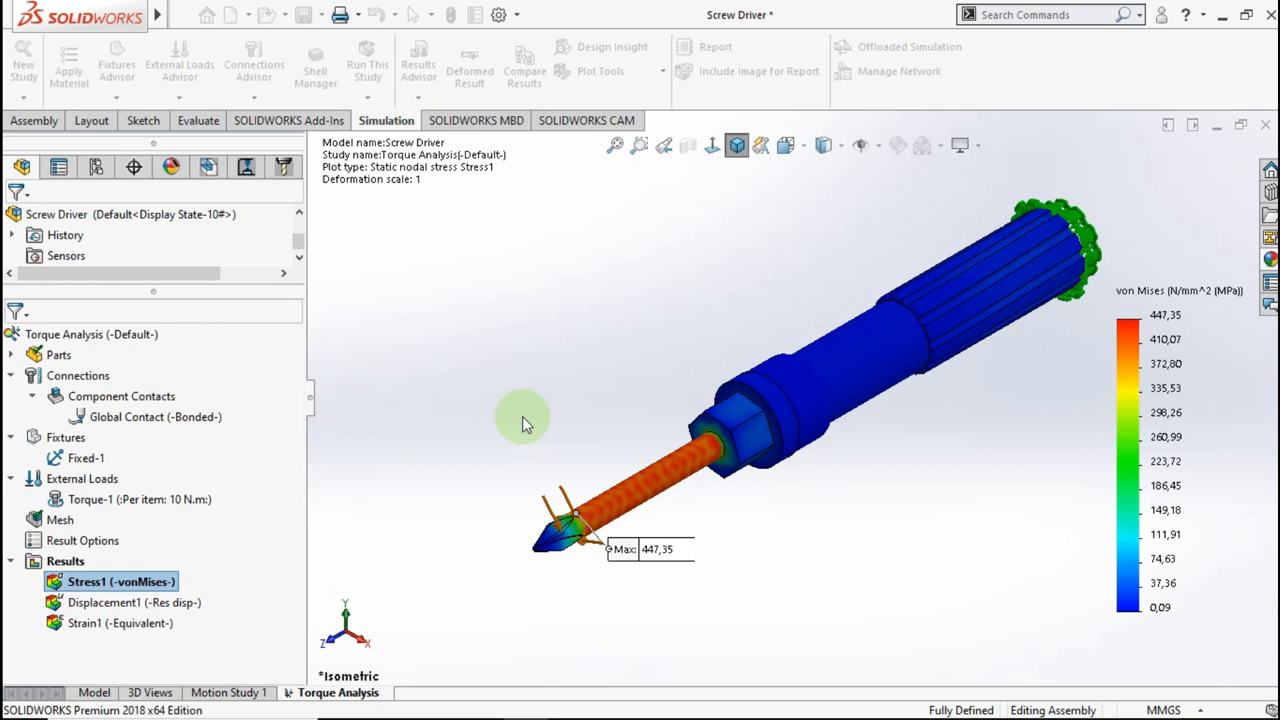
pyautogui.moveTo(650, 549); pyautogui.dragTo(510, 418)
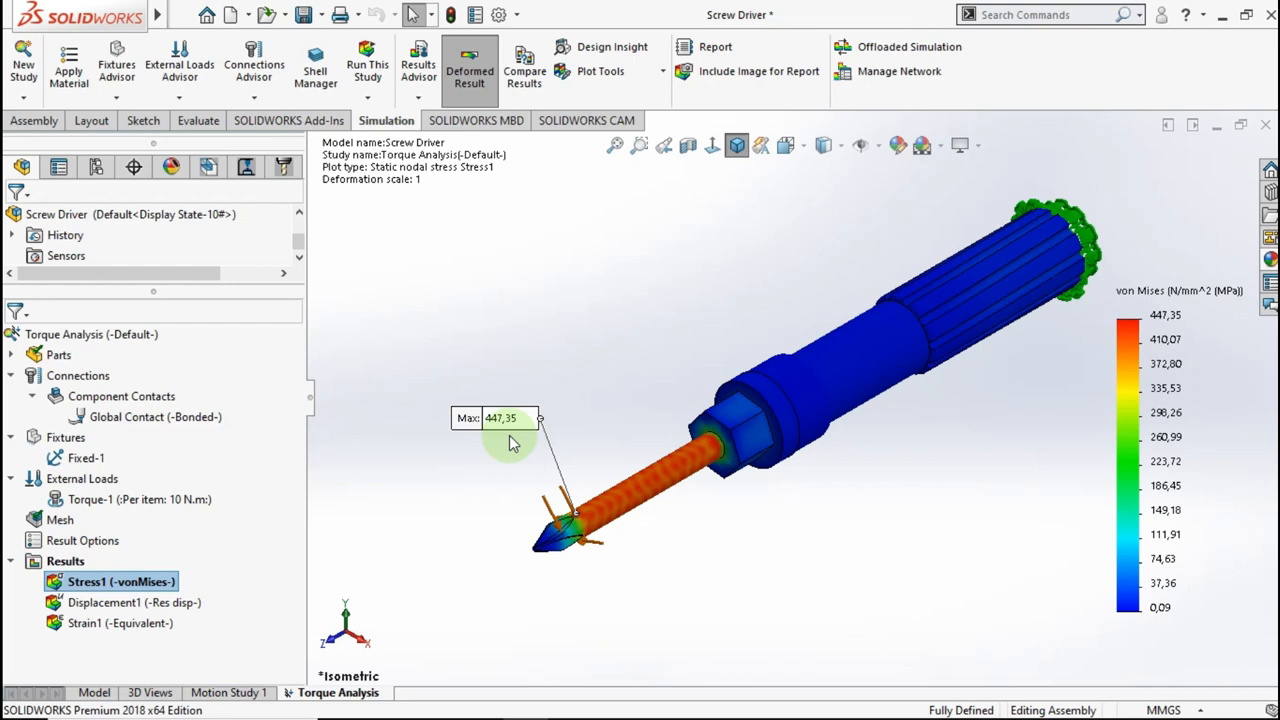
pyautogui.click(33, 354)
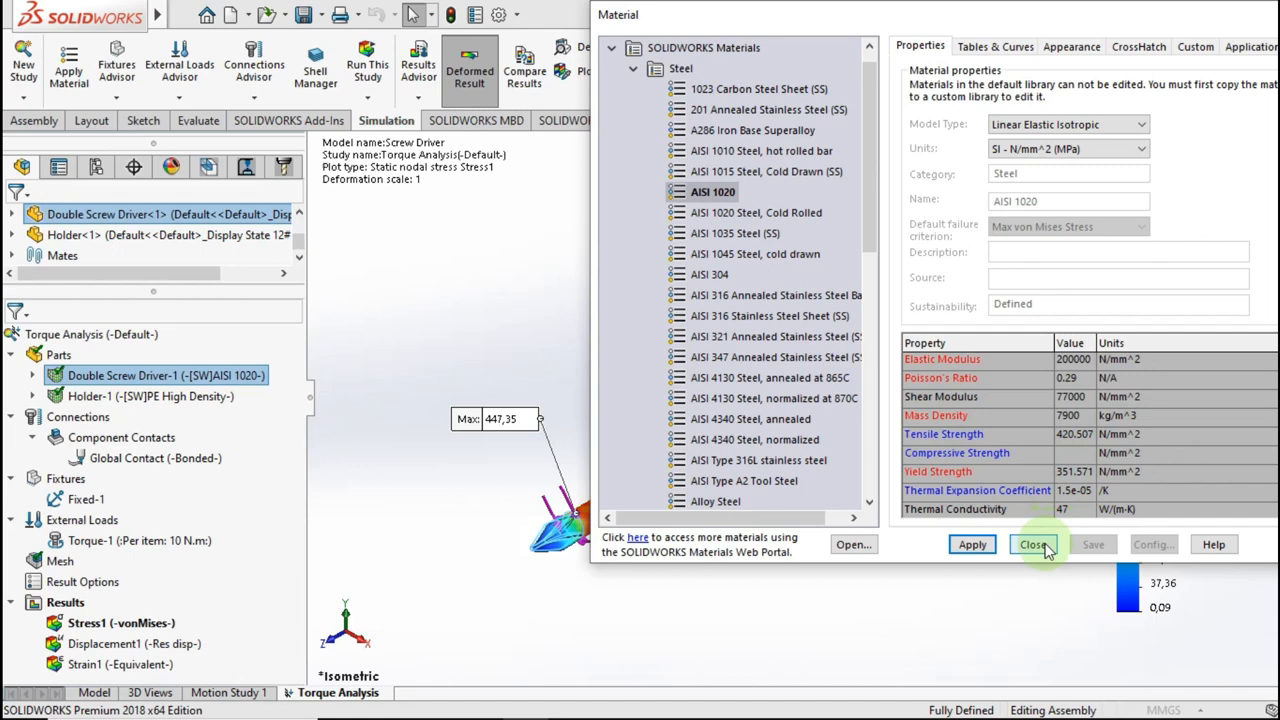
# Close the AISI 1020 material properties and show the Displacement1 plot (max 1.742 mm)
pyautogui.click(1034, 544)
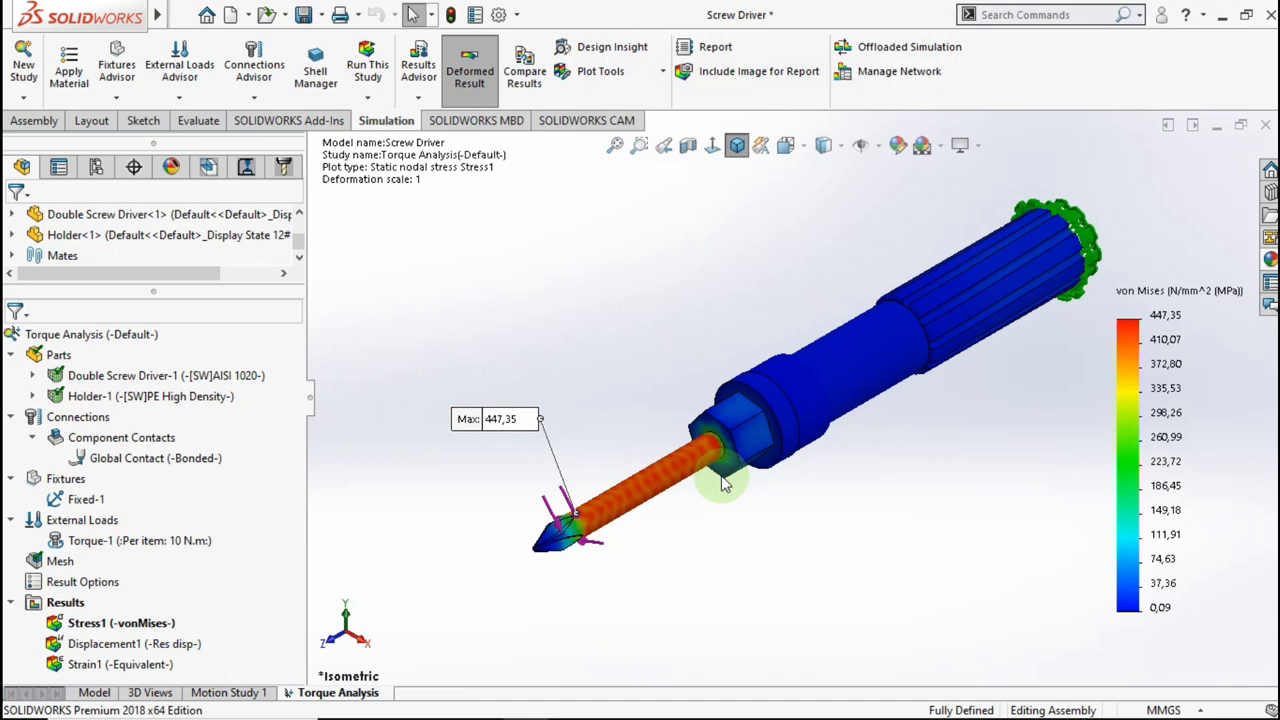
pyautogui.doubleClick(120, 643)
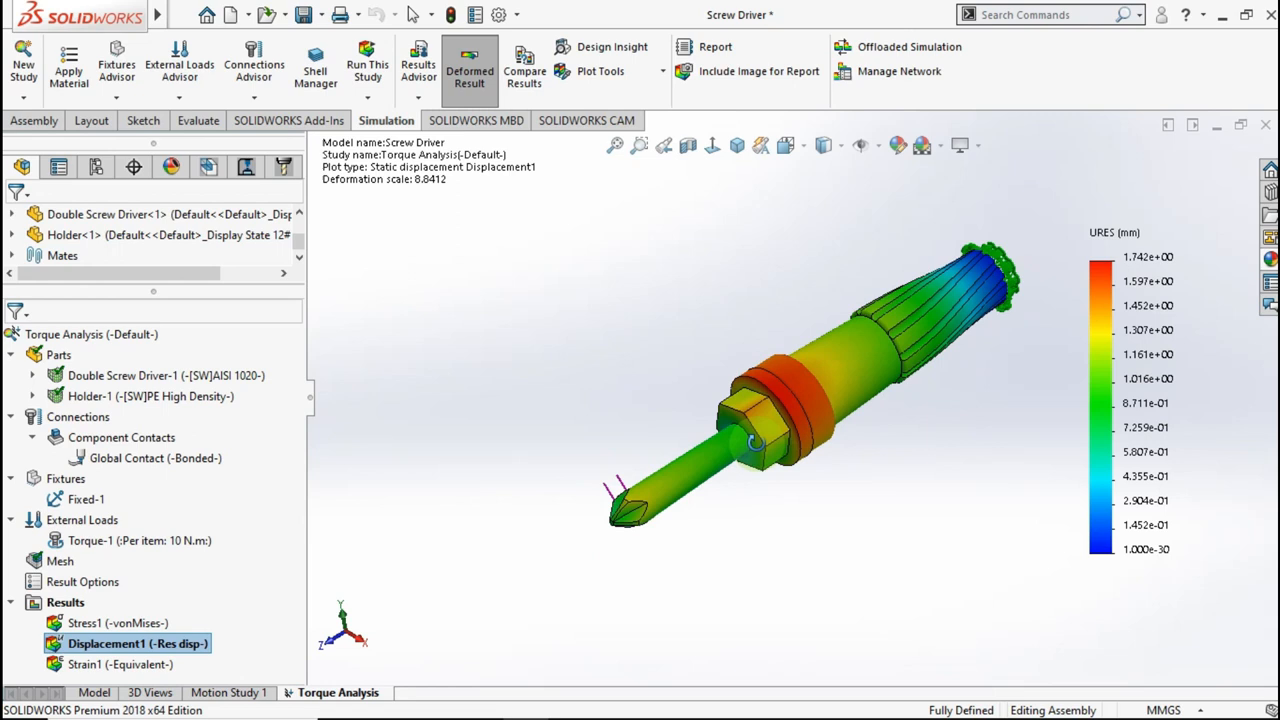
# Open the Displacement1 plot definition to edit its chart options
pyautogui.click(737, 145)
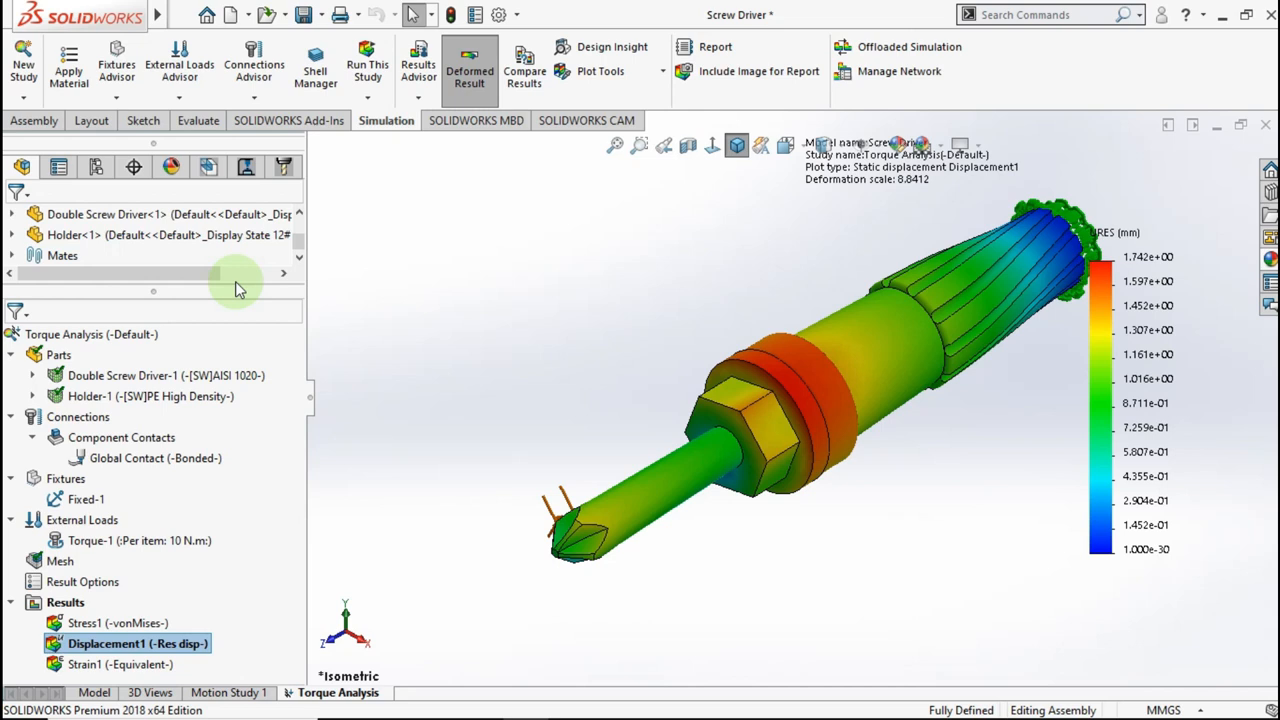
pyautogui.doubleClick(138, 643)
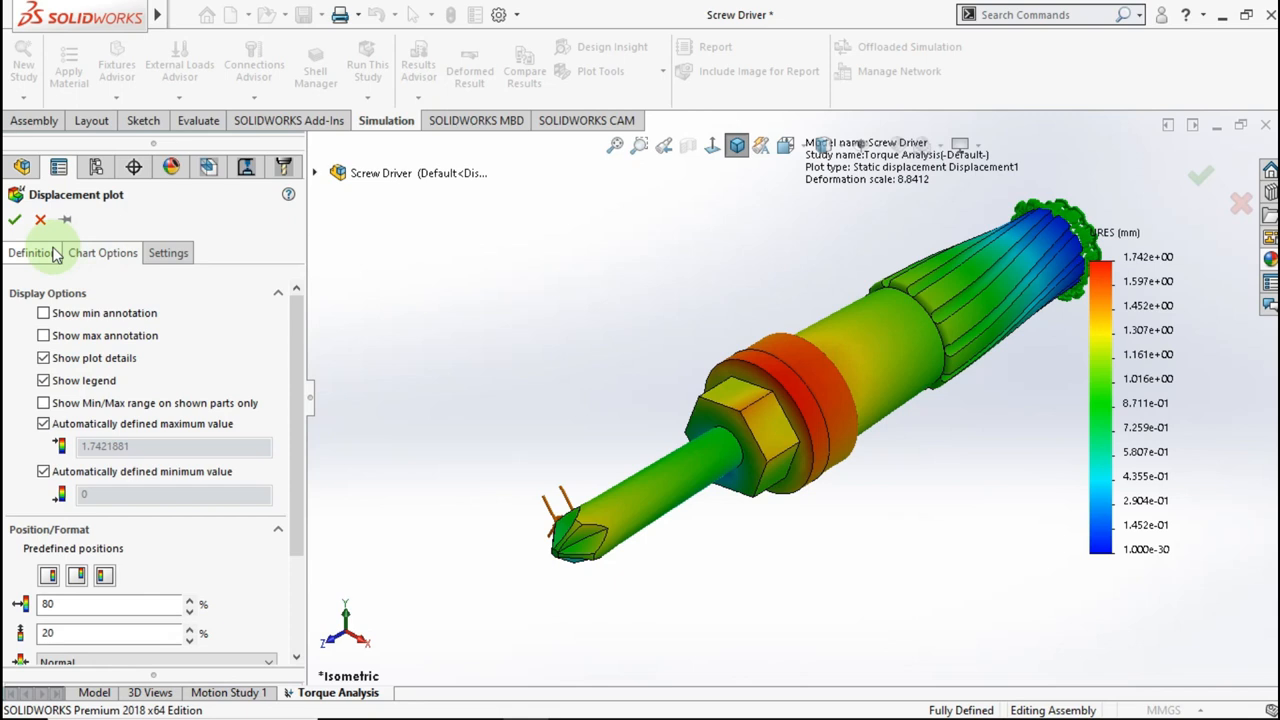